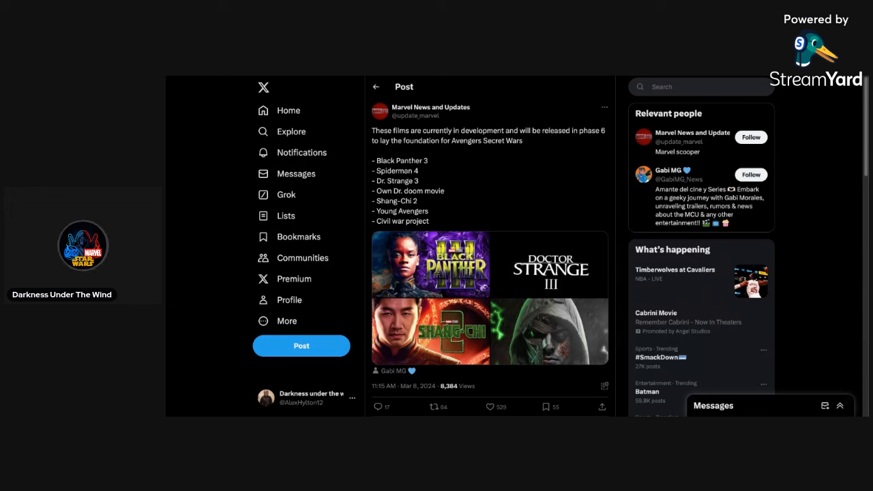
pyautogui.click(489, 406)
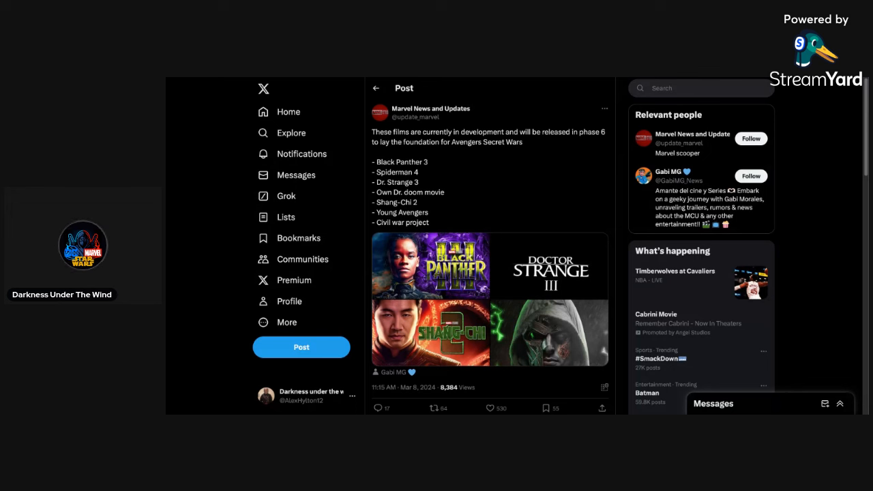
pyautogui.click(489, 408)
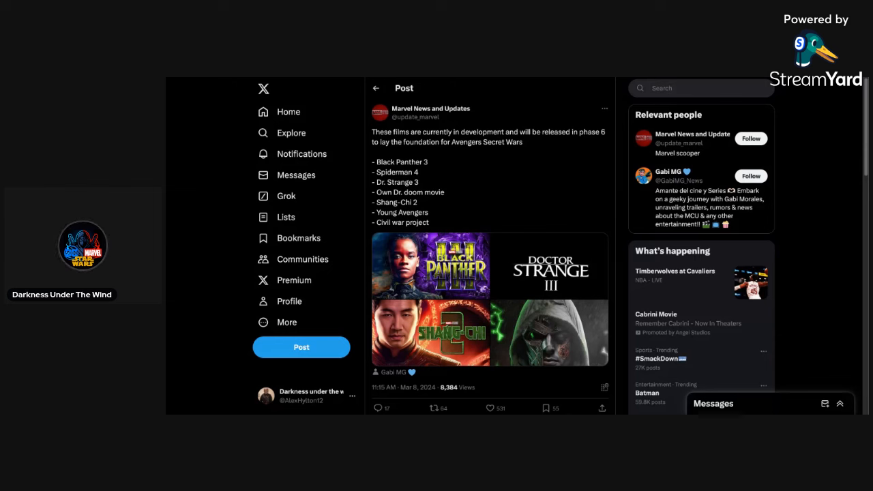
pyautogui.click(489, 407)
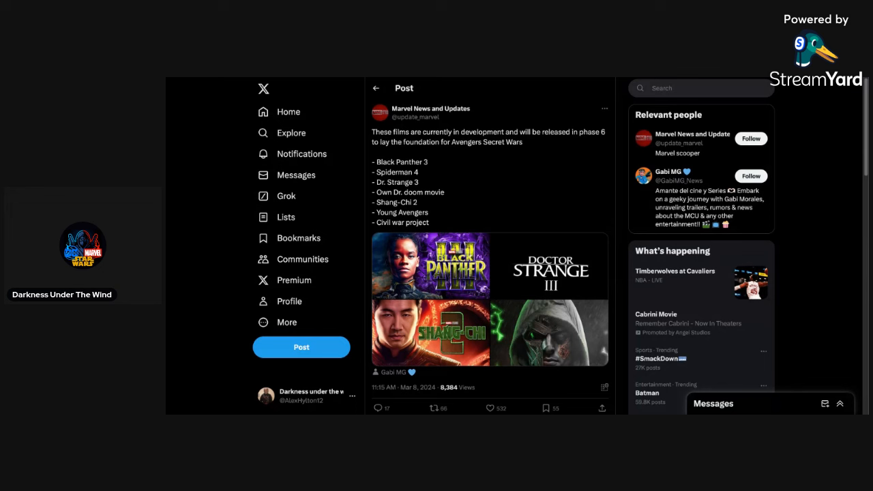
pyautogui.click(436, 408)
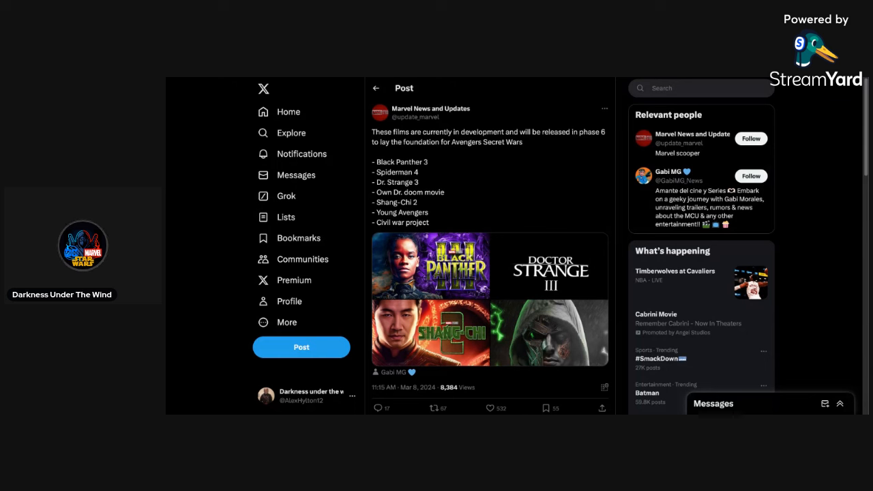
pyautogui.click(490, 407)
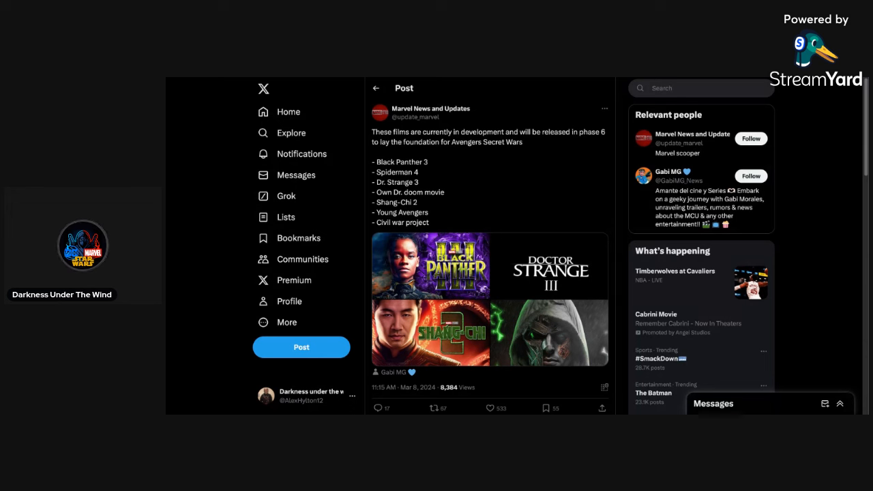
pyautogui.click(489, 407)
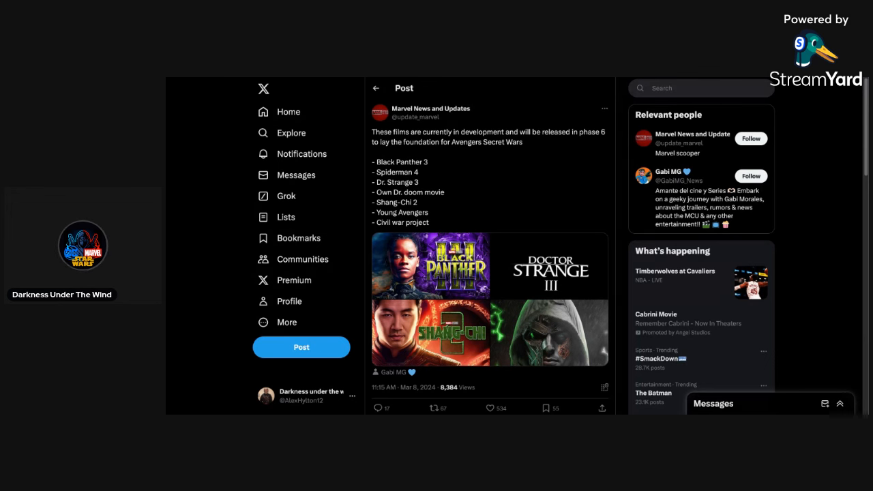
pyautogui.click(489, 407)
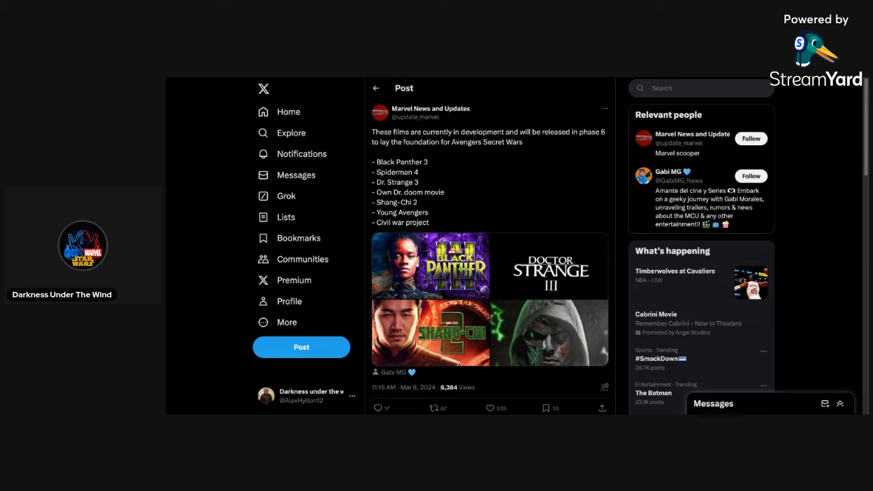
pyautogui.click(488, 408)
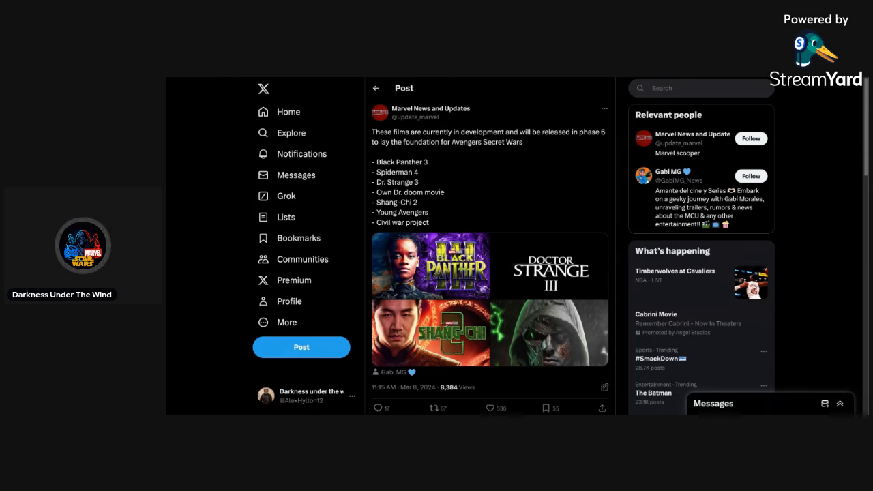